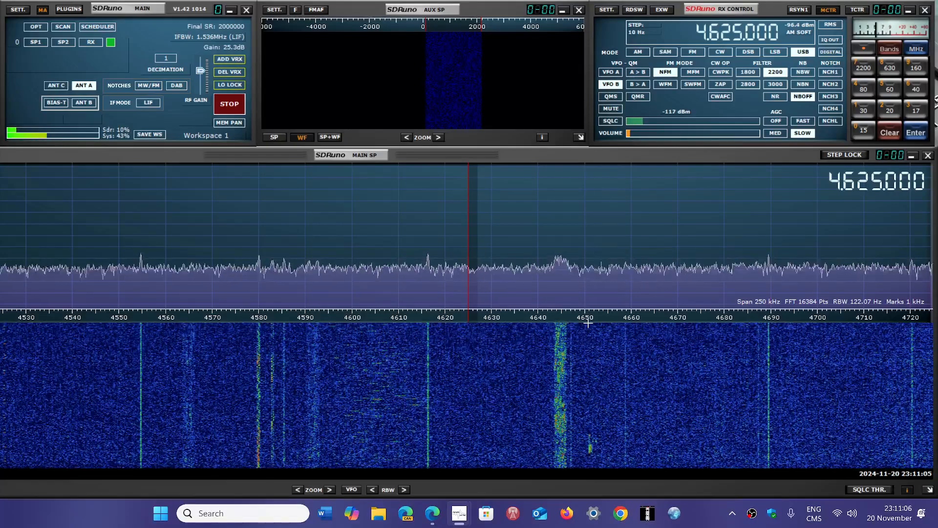
{"action": "left_click", "coordinate": [432, 512]}
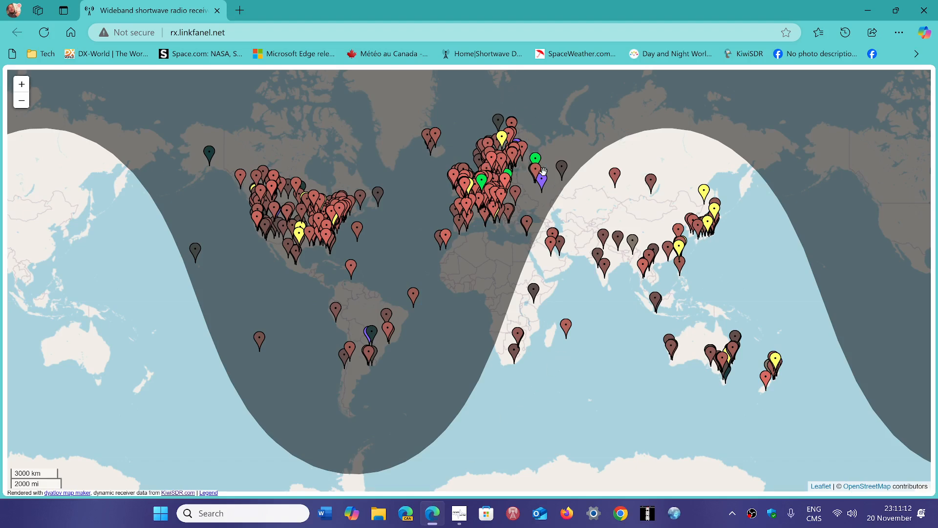
{"action": "mouse_move", "coordinate": [541, 178]}
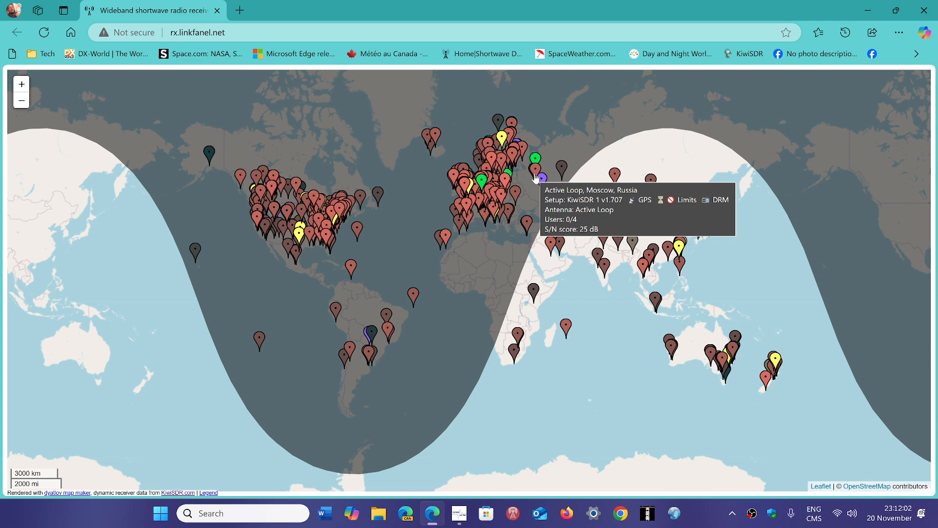
{"action": "mouse_move", "coordinate": [604, 104]}
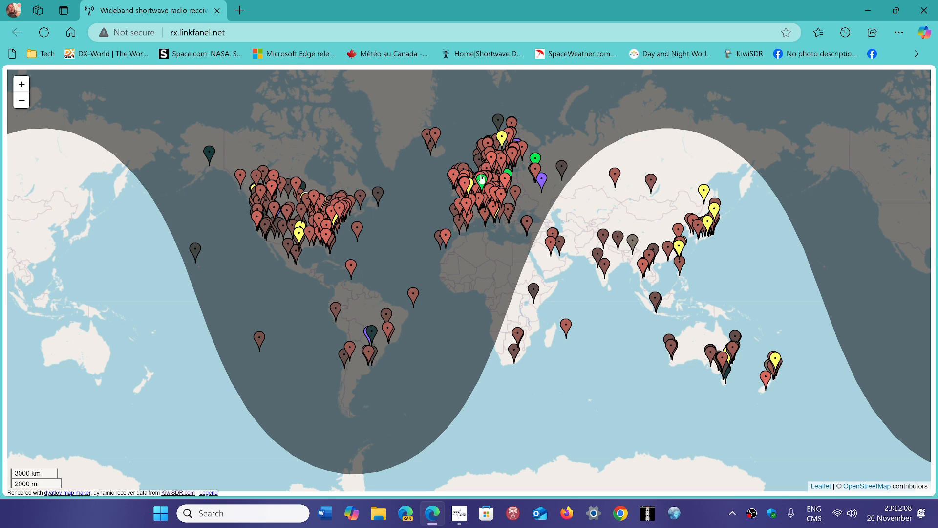
{"action": "mouse_move", "coordinate": [520, 180]}
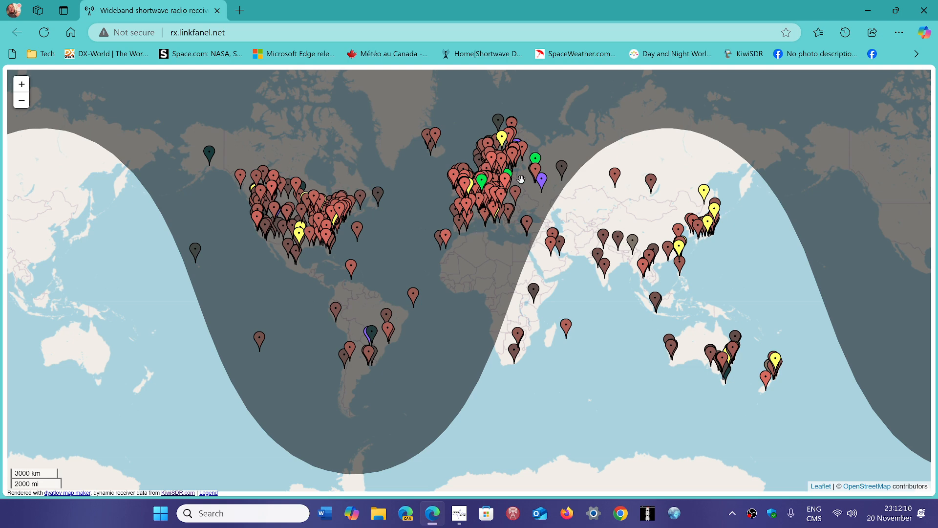